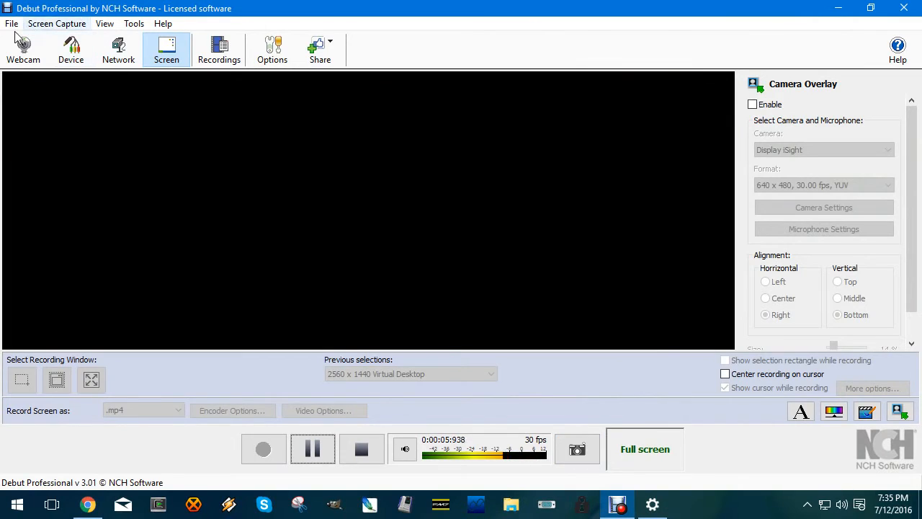
{"action": "mouse_move", "coordinate": [144, 113]}
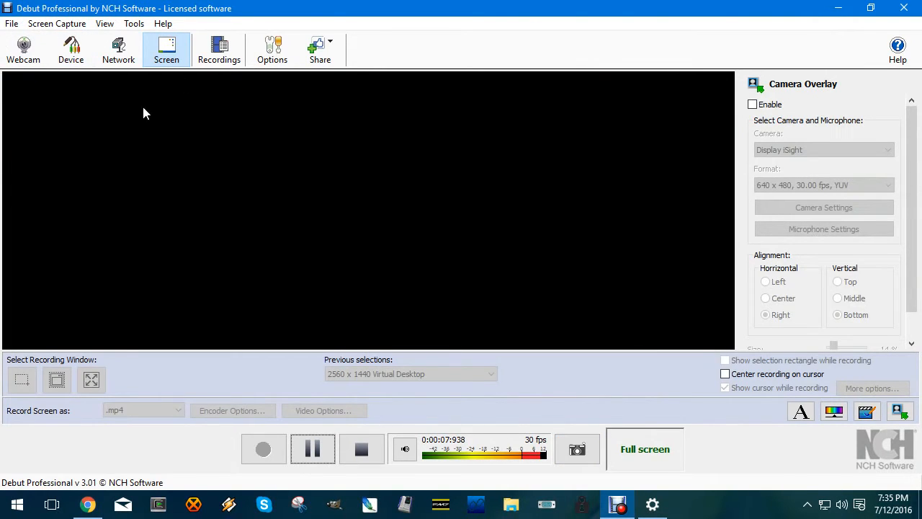
{"action": "mouse_move", "coordinate": [132, 93]}
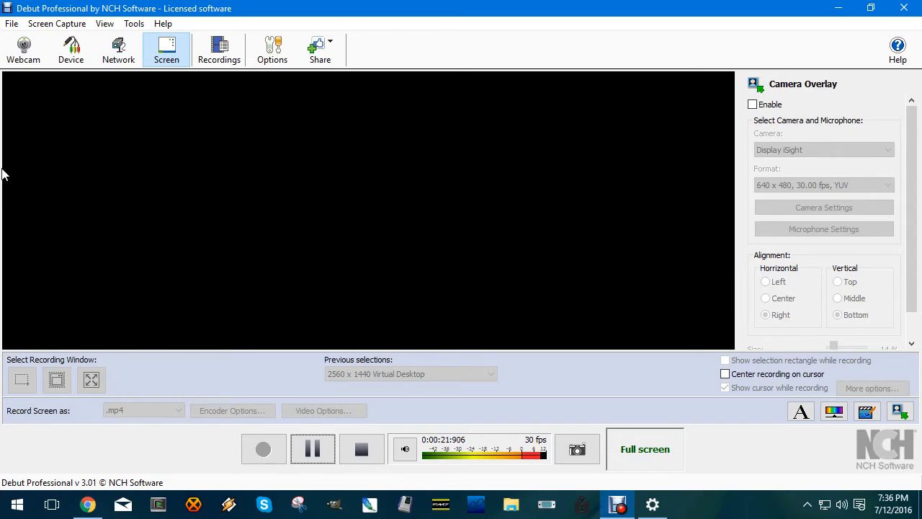
Run winver to check the Windows version and dismiss the About Windows dialog
{"action": "type", "text": "w"}
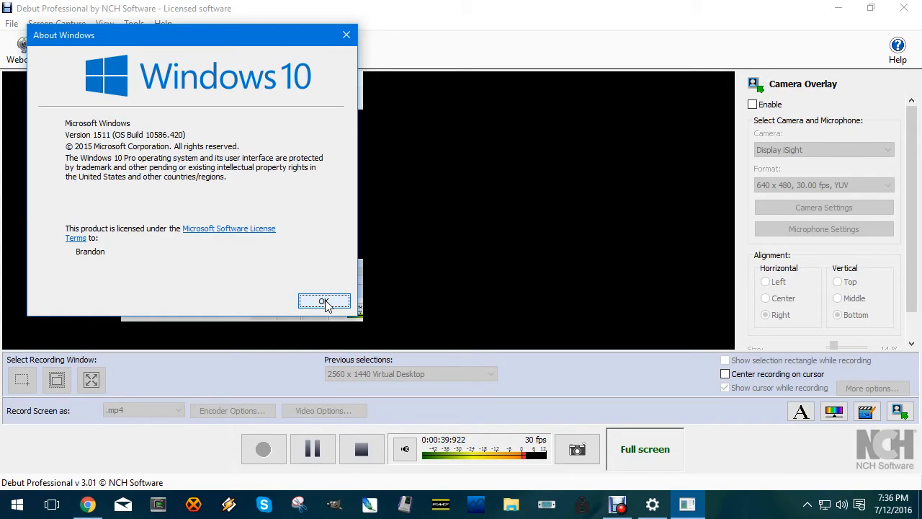
{"action": "left_click", "coordinate": [324, 301]}
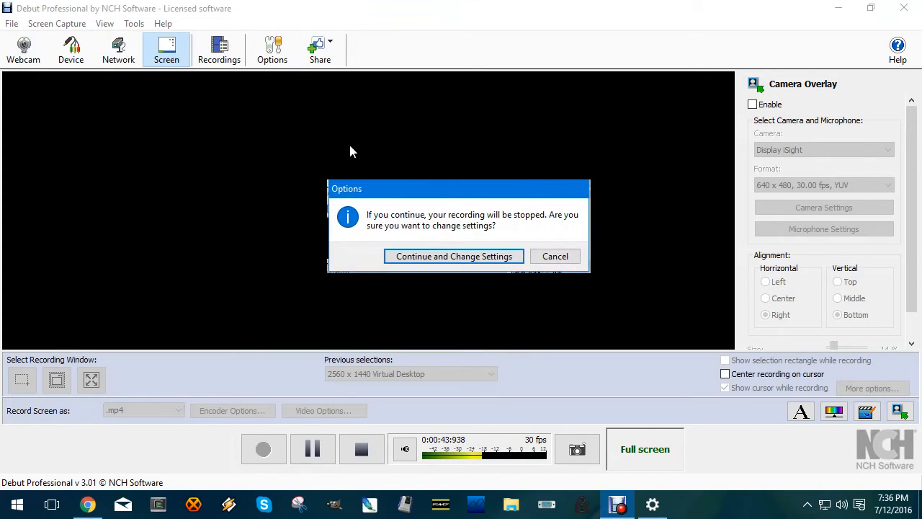
Agree to stop the recording so the camera overlay settings can be changed
{"action": "left_click", "coordinate": [453, 255]}
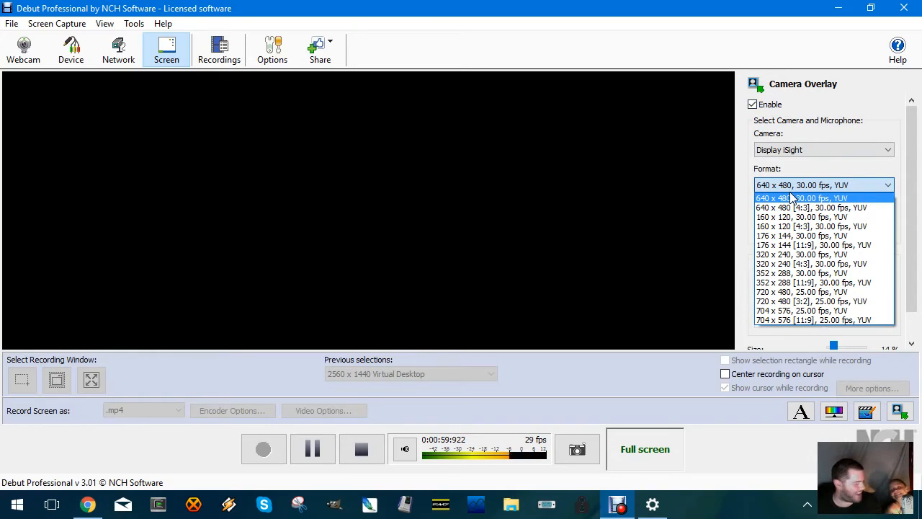
{"action": "mouse_move", "coordinate": [743, 176]}
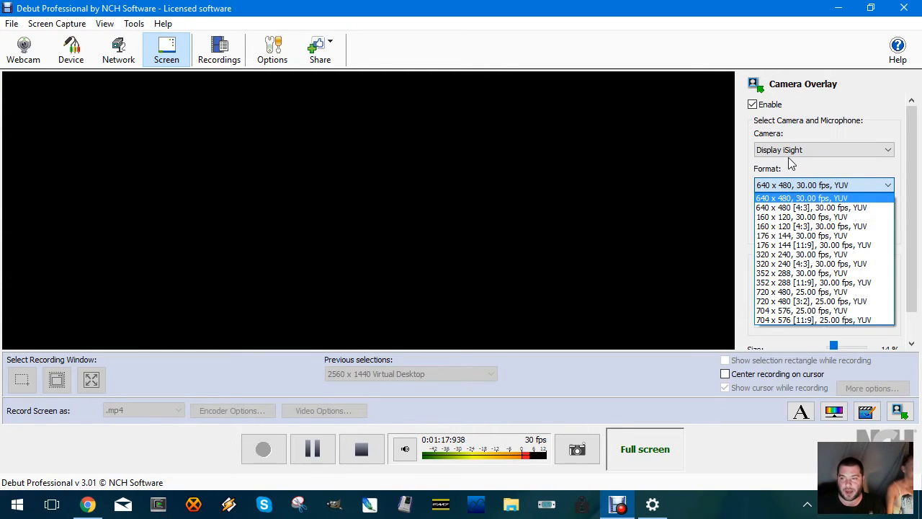
Untick Enable in the Camera Overlay panel to remove the webcam picture
{"action": "left_click", "coordinate": [752, 104]}
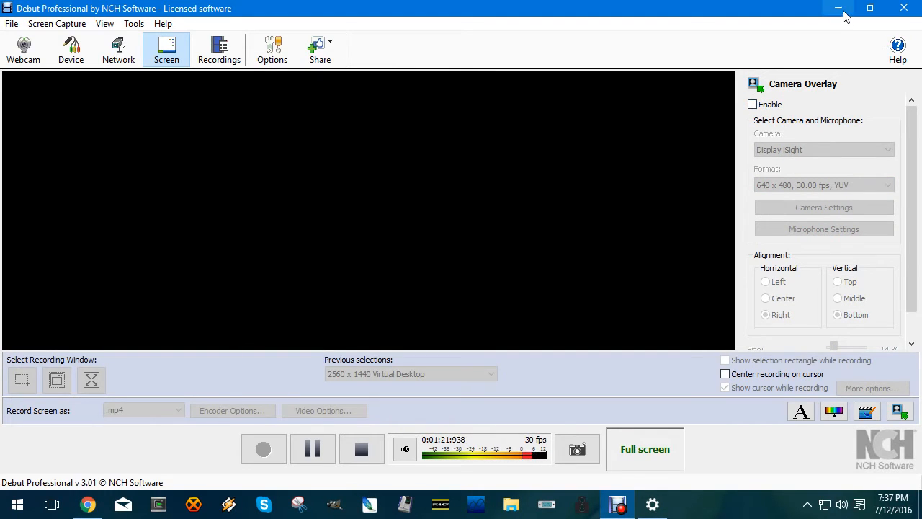
{"action": "mouse_move", "coordinate": [840, 10]}
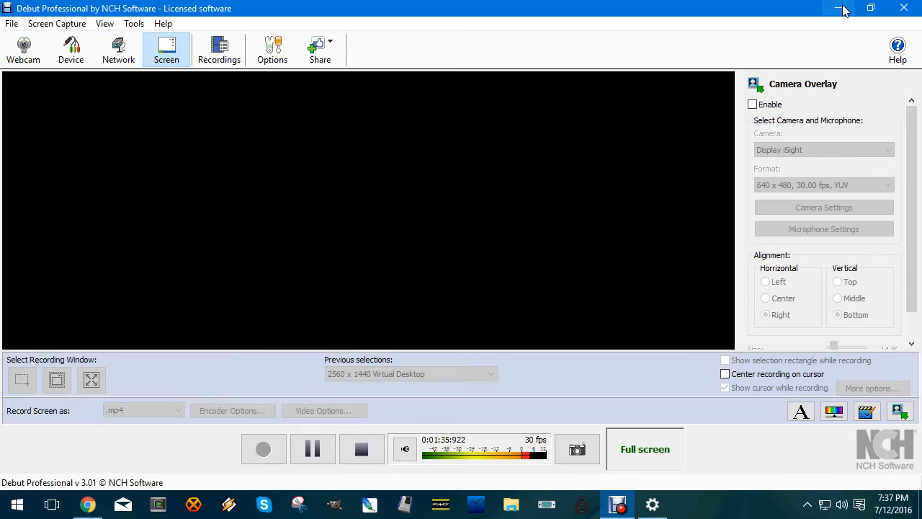
Launch Windows Camera and list its video recording resolutions up to 1280x720p/30 fps
{"action": "left_click", "coordinate": [16, 504]}
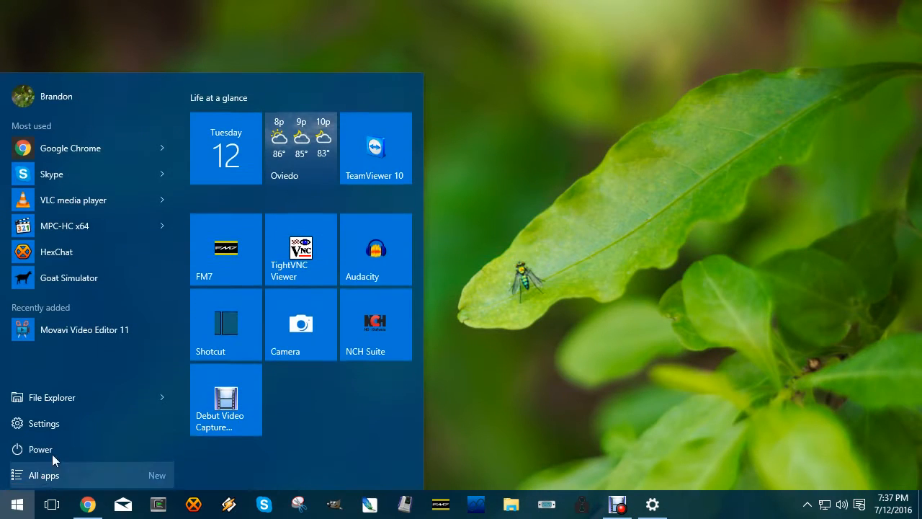
{"action": "left_click", "coordinate": [300, 323]}
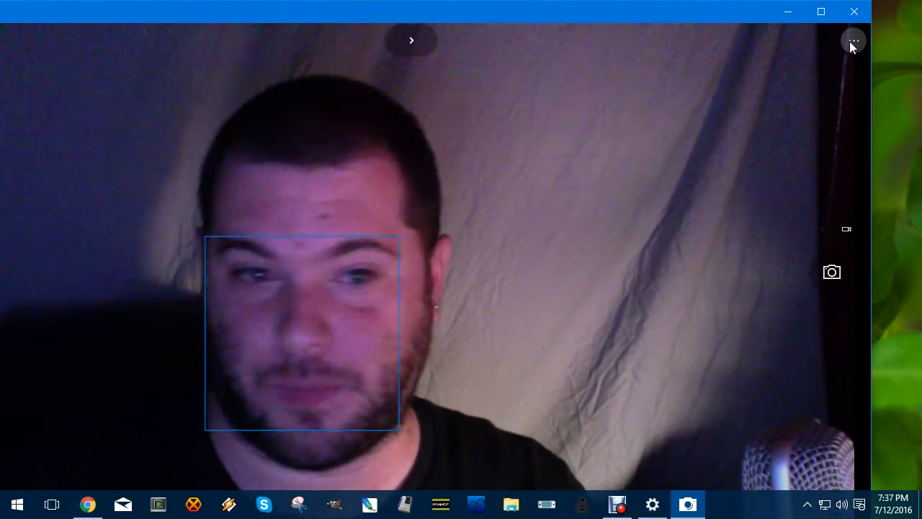
{"action": "left_click", "coordinate": [853, 40]}
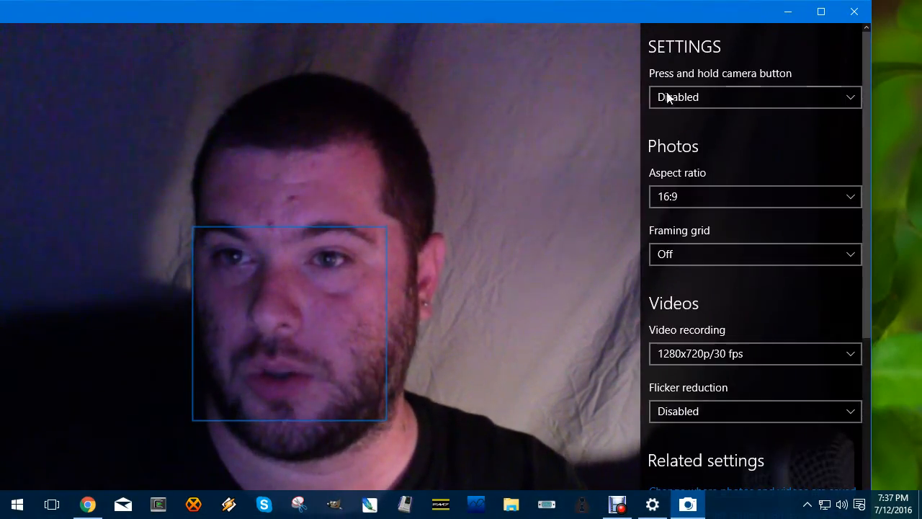
{"action": "left_click", "coordinate": [755, 353]}
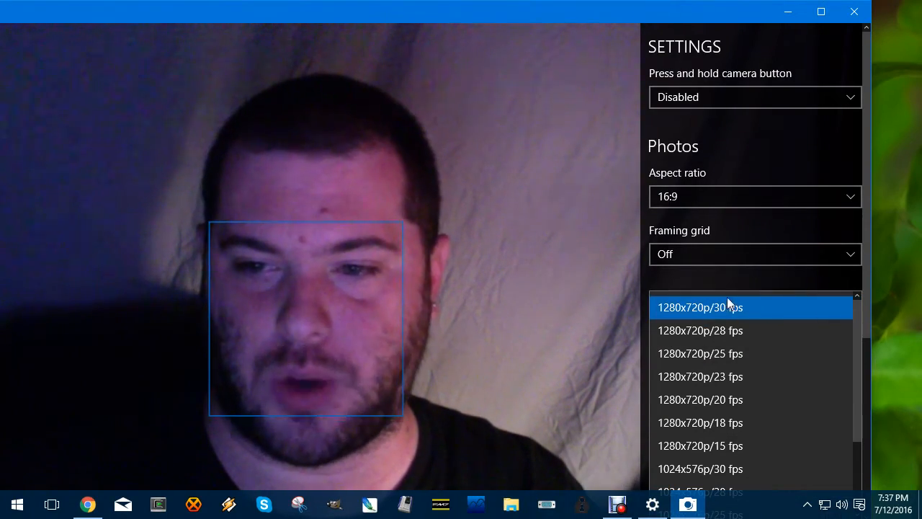
{"action": "mouse_move", "coordinate": [467, 281]}
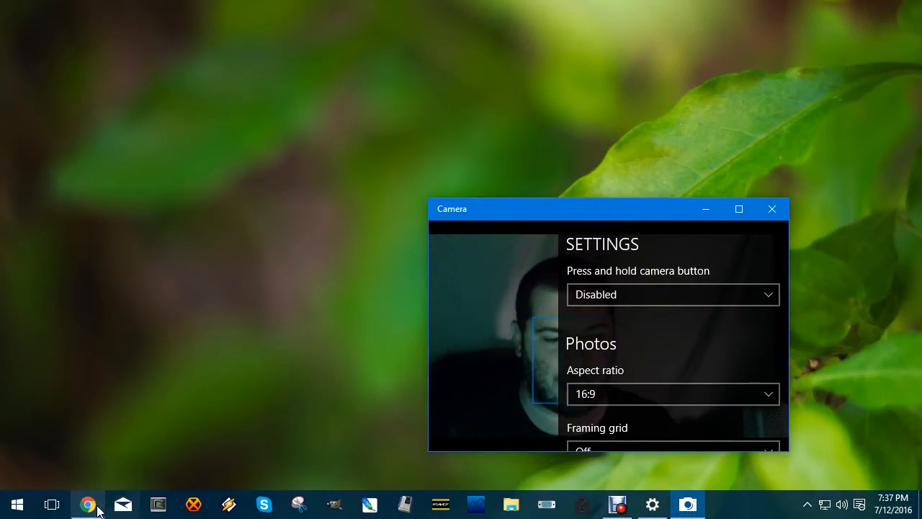
Switch briefly to the browser, return to Camera and close the app
{"action": "left_click", "coordinate": [87, 504]}
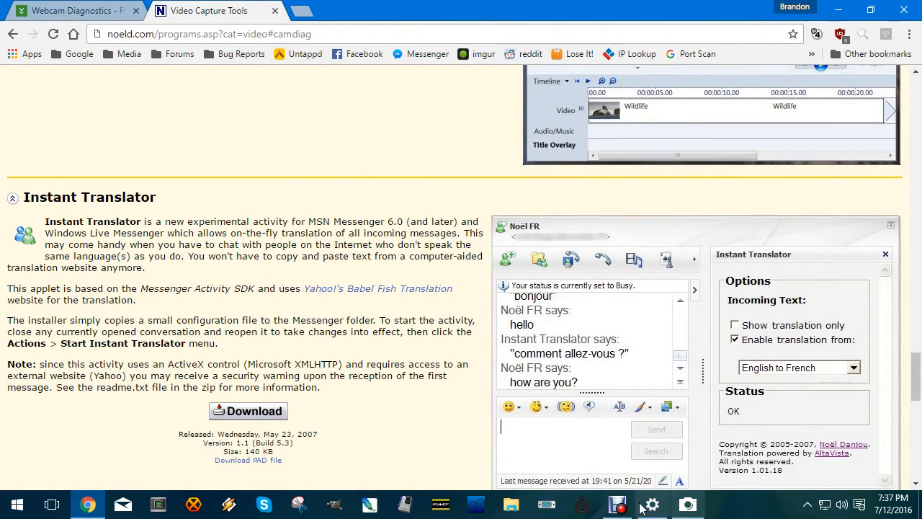
{"action": "left_click", "coordinate": [688, 504]}
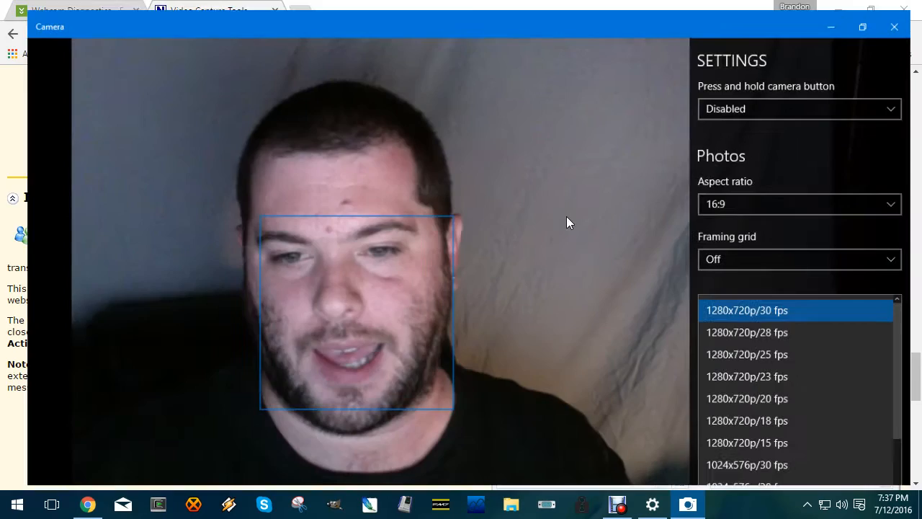
{"action": "left_click", "coordinate": [863, 27]}
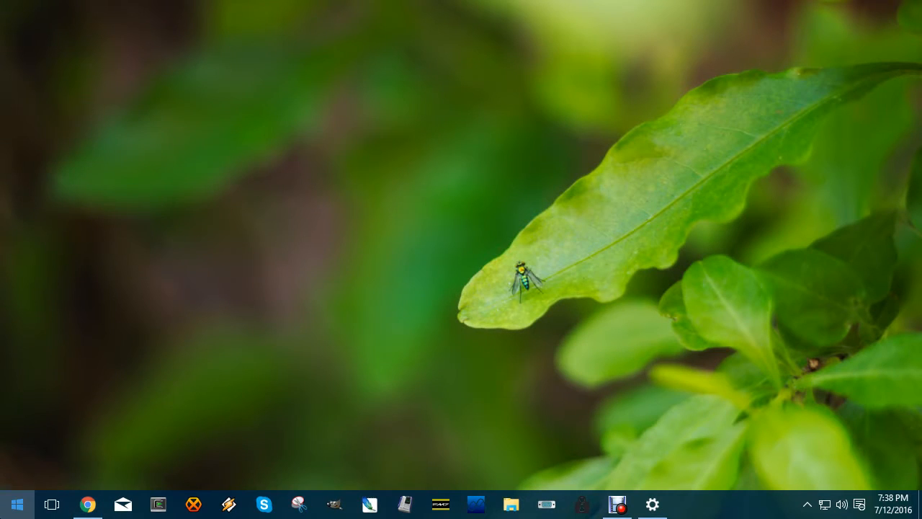
{"action": "mouse_move", "coordinate": [141, 216]}
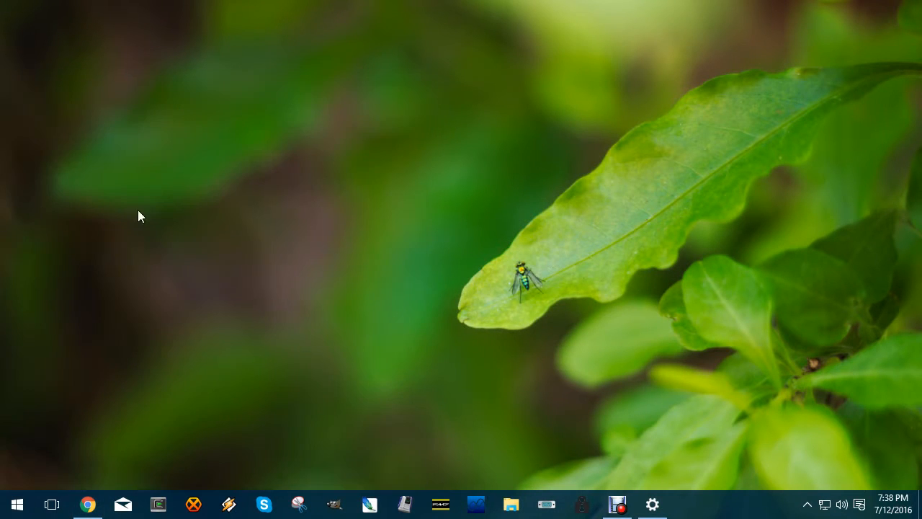
Launch Movavi Video Editor 11 via Start search 'mov' and accept the new movie settings
{"action": "left_click", "coordinate": [16, 504]}
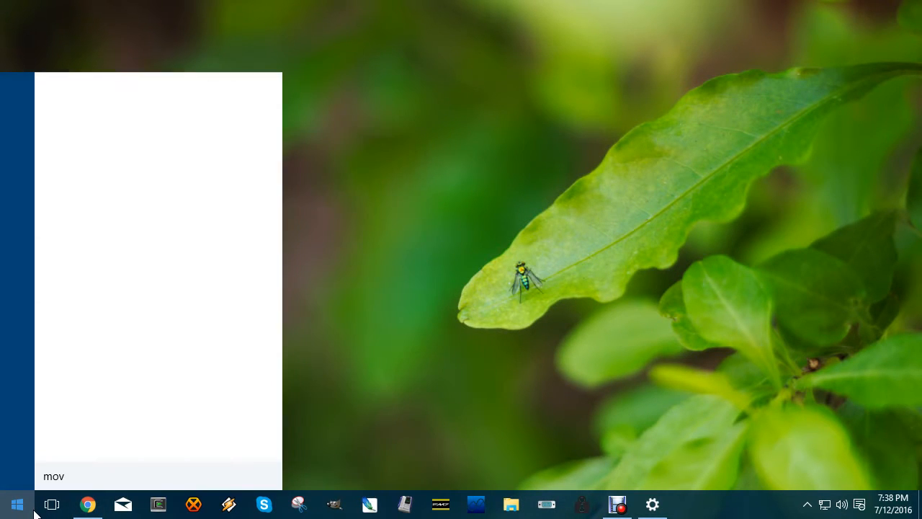
{"action": "type", "text": "mov"}
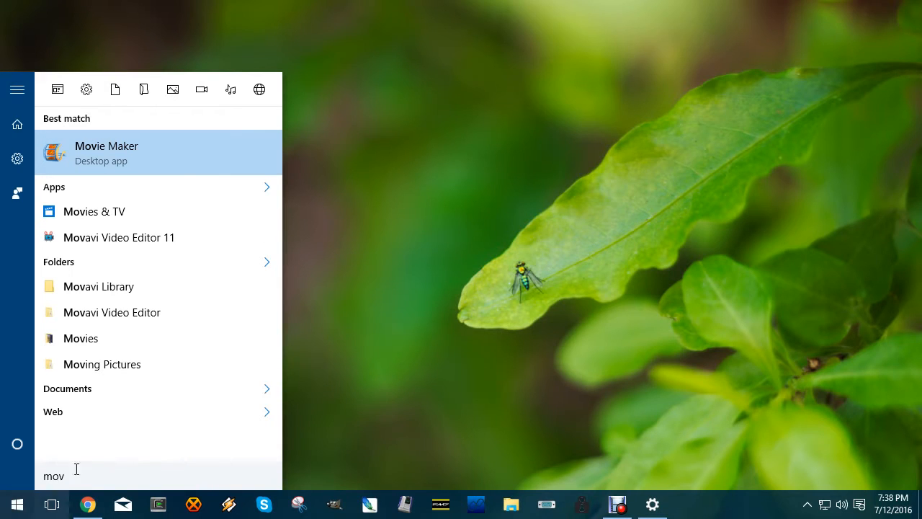
{"action": "left_click", "coordinate": [118, 237]}
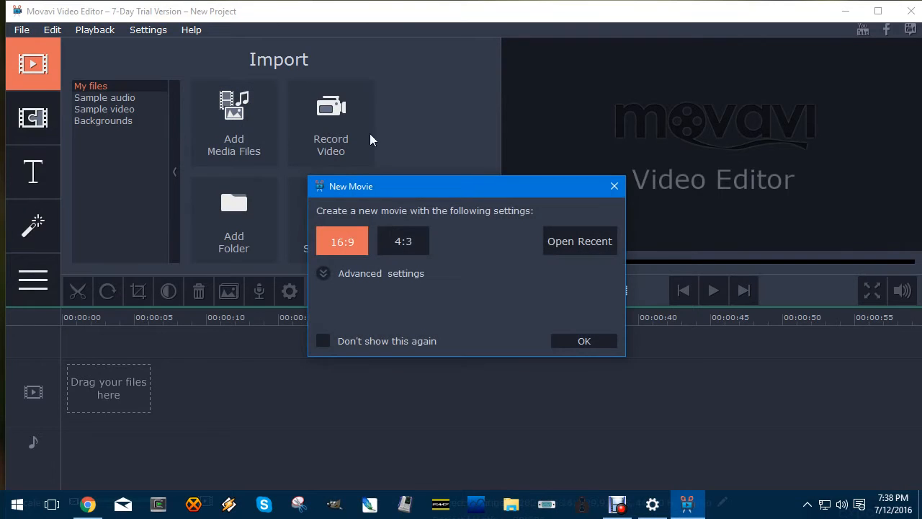
{"action": "left_click", "coordinate": [584, 341]}
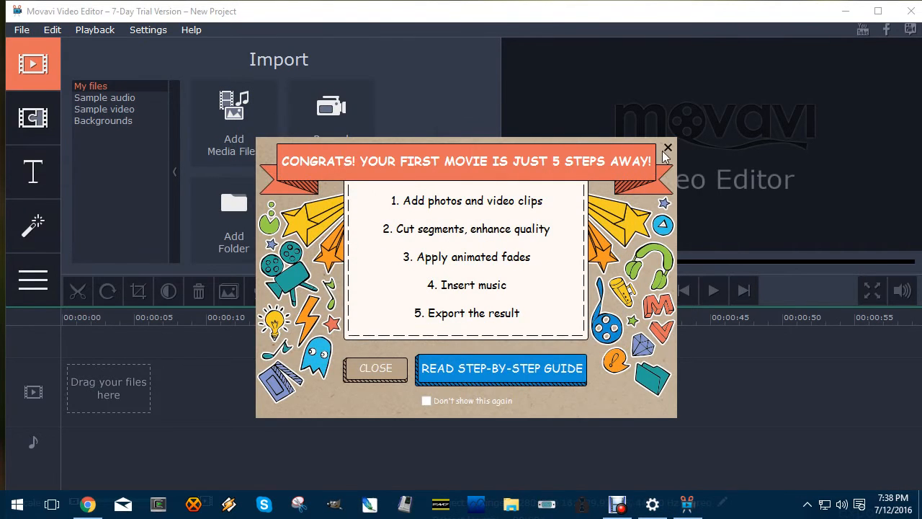
{"action": "left_click", "coordinate": [668, 148]}
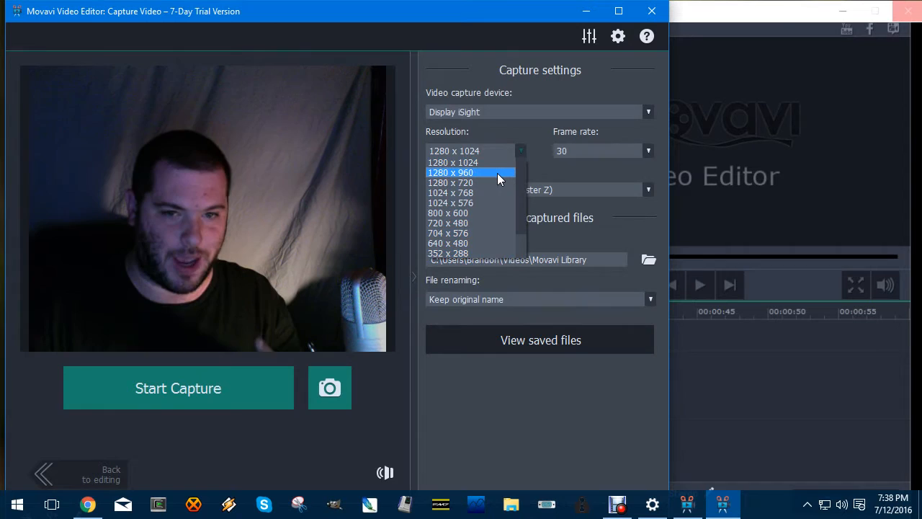
In Record Video, expand the resolution list and pick 1280 x 1024 webcam capture
{"action": "scroll", "scroll_direction": "down", "scroll_amount": 3}
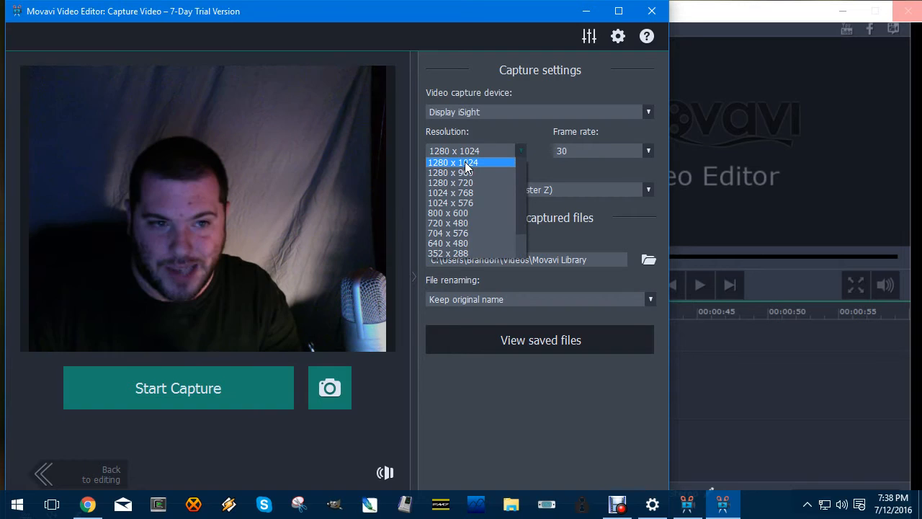
{"action": "left_click", "coordinate": [452, 151]}
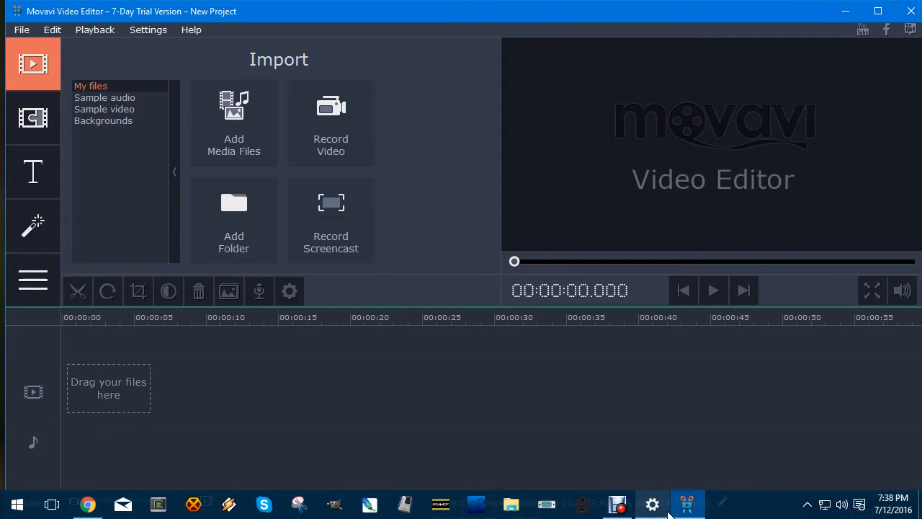
Show Advanced Display Settings, minimize it and return Debut Professional to the front
{"action": "left_click", "coordinate": [652, 504]}
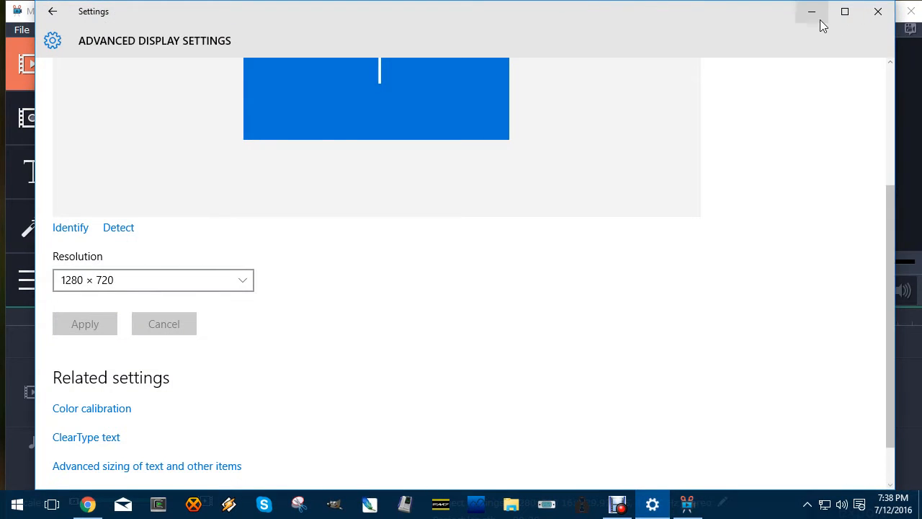
{"action": "left_click", "coordinate": [687, 504]}
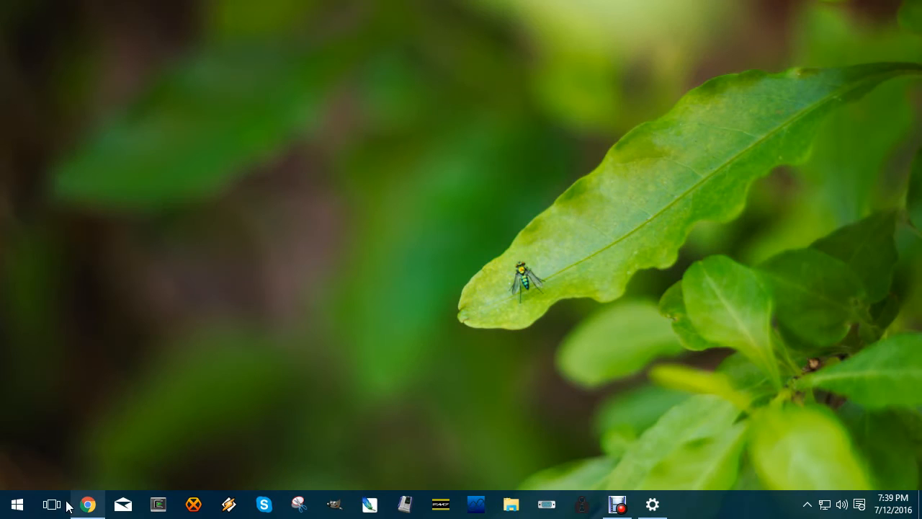
{"action": "left_click", "coordinate": [617, 504]}
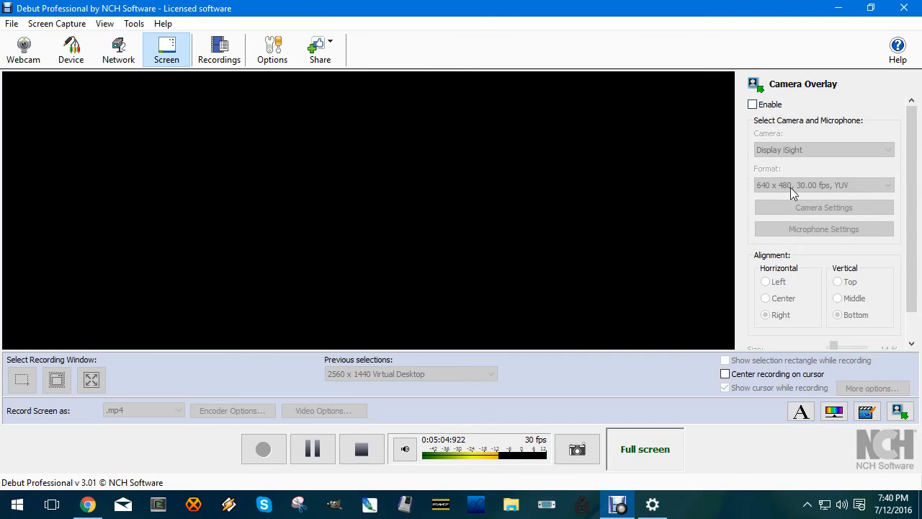
{"action": "mouse_move", "coordinate": [663, 270]}
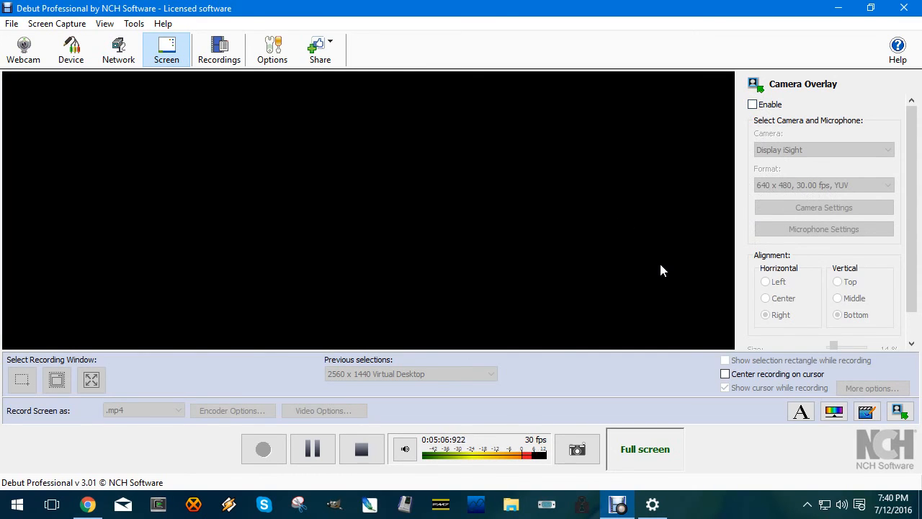
{"action": "mouse_move", "coordinate": [656, 276]}
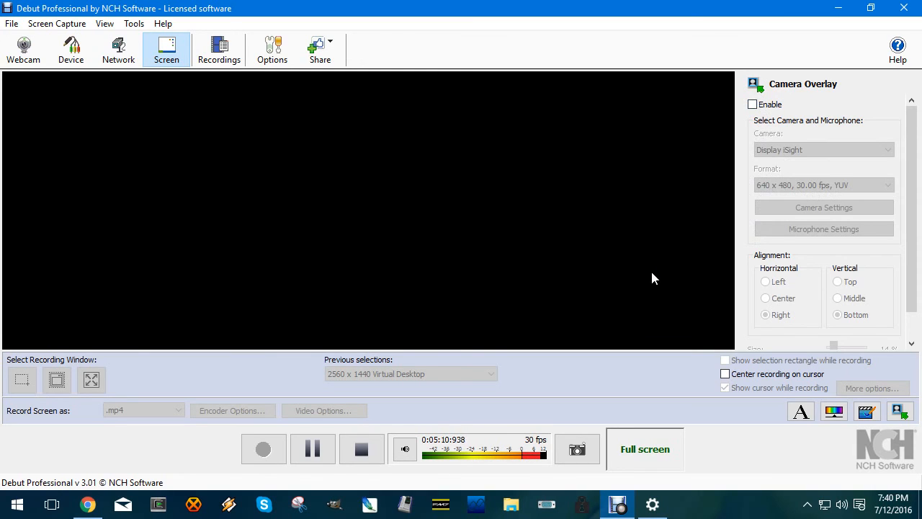
{"action": "mouse_move", "coordinate": [645, 286]}
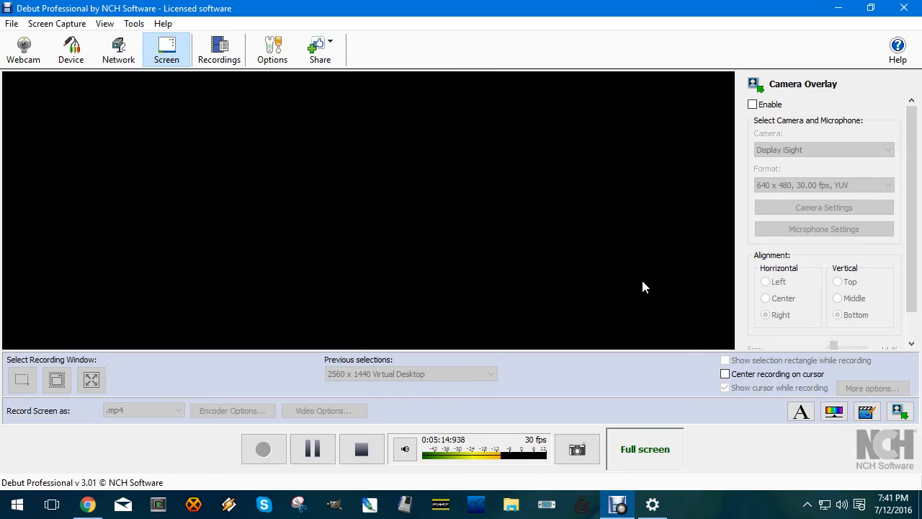
{"action": "mouse_move", "coordinate": [612, 264]}
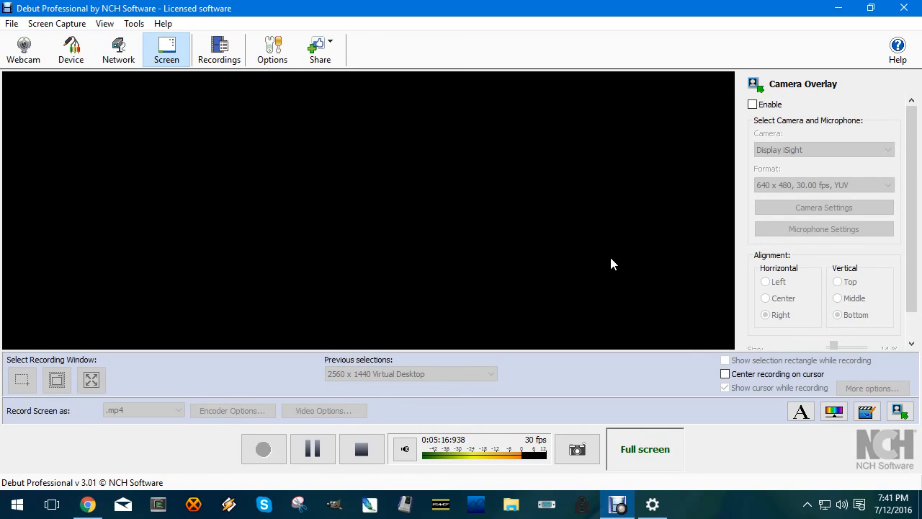
{"action": "mouse_move", "coordinate": [476, 278]}
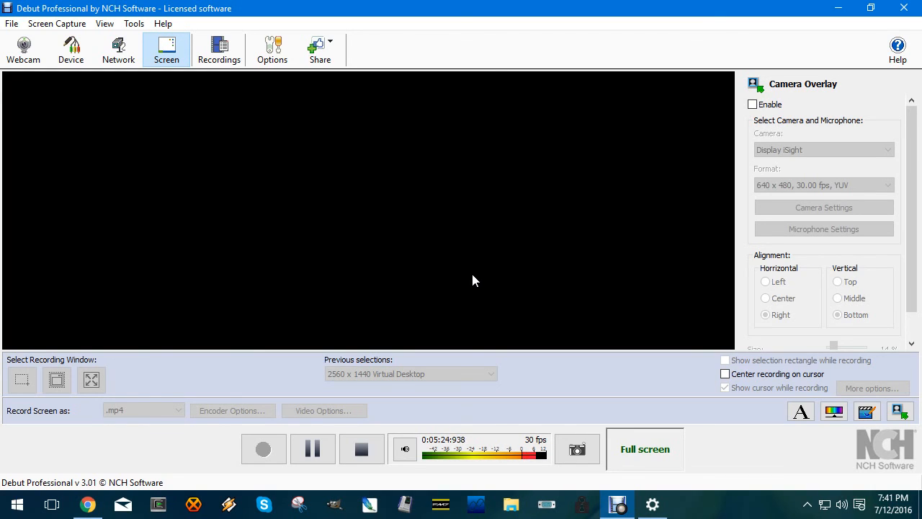
{"action": "mouse_move", "coordinate": [469, 282]}
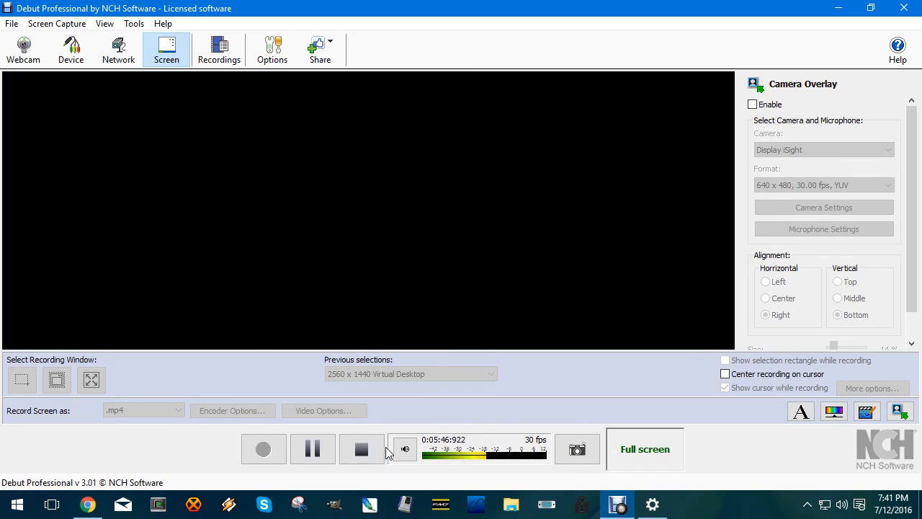
{"action": "mouse_move", "coordinate": [361, 449]}
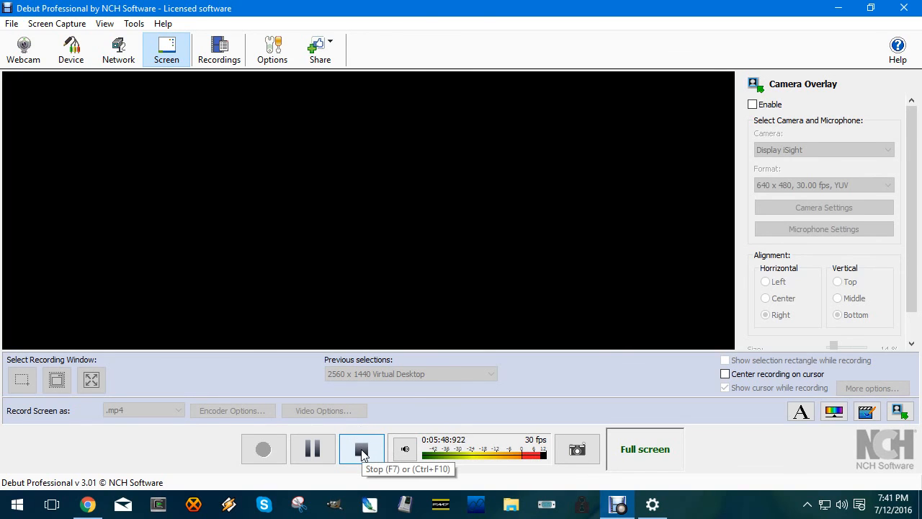